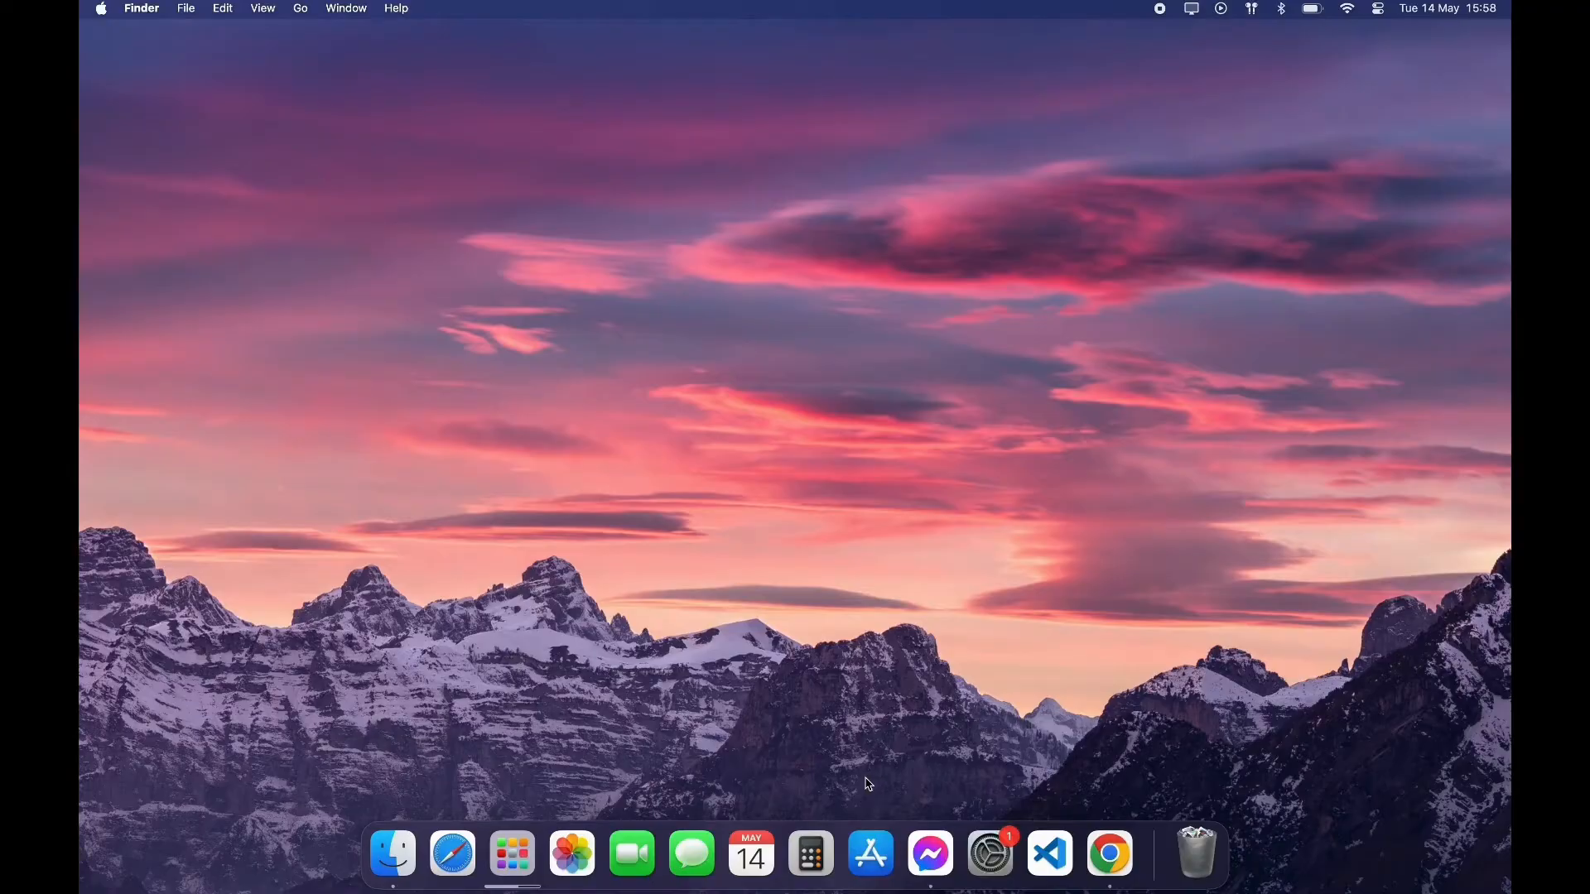
- Launch the App Store from the Dock to show its Discover page
left_click(870, 853)
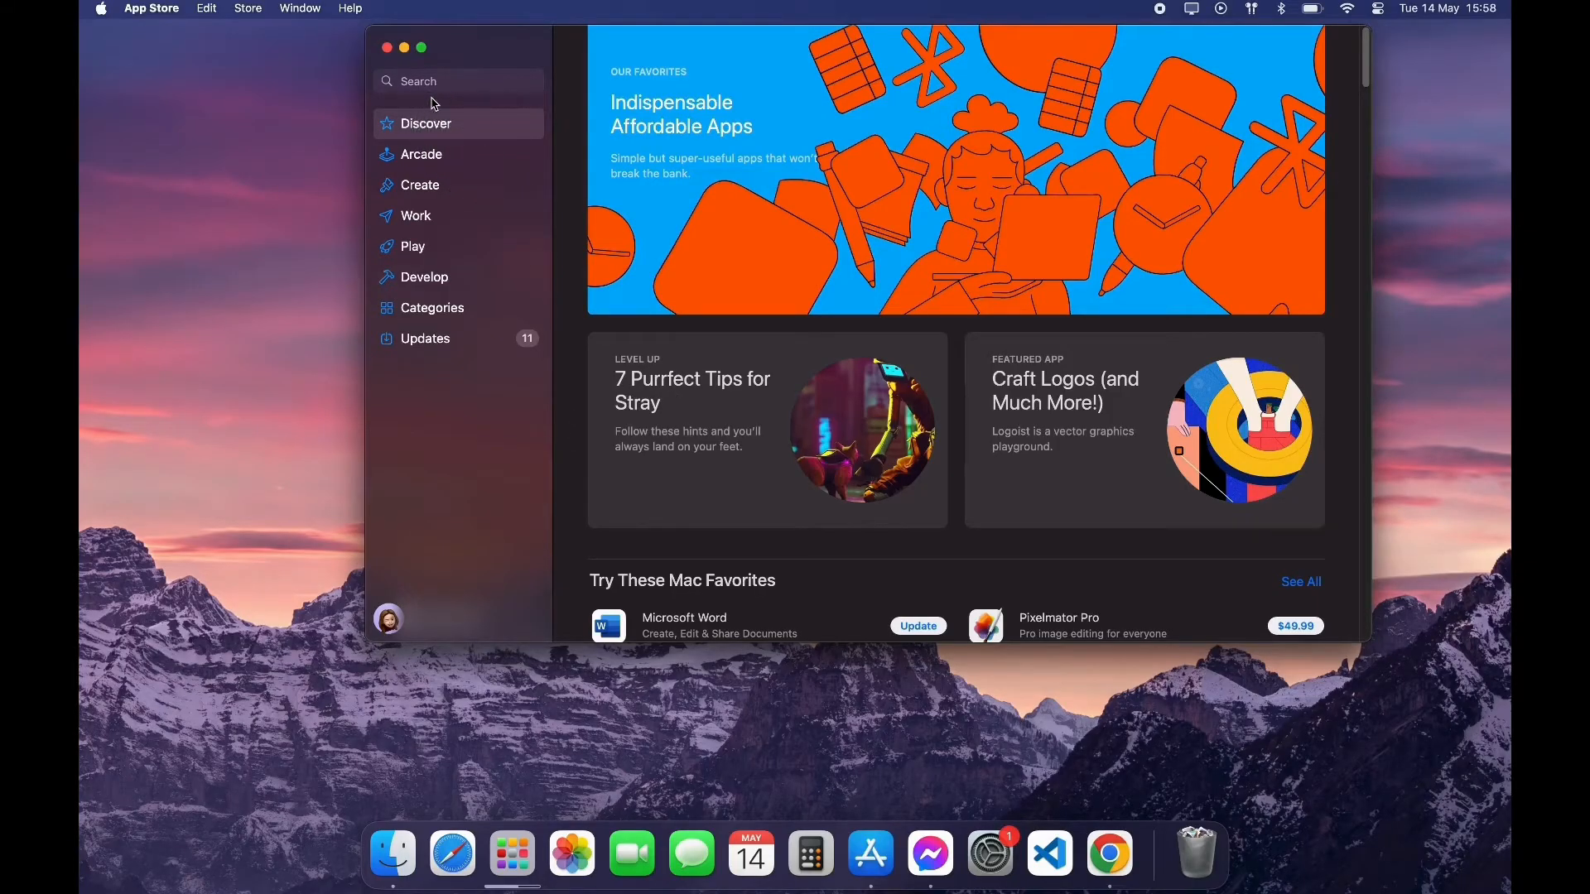
- Search the App Store for "blink" to reach the Blink Home Monitor page
type("b")
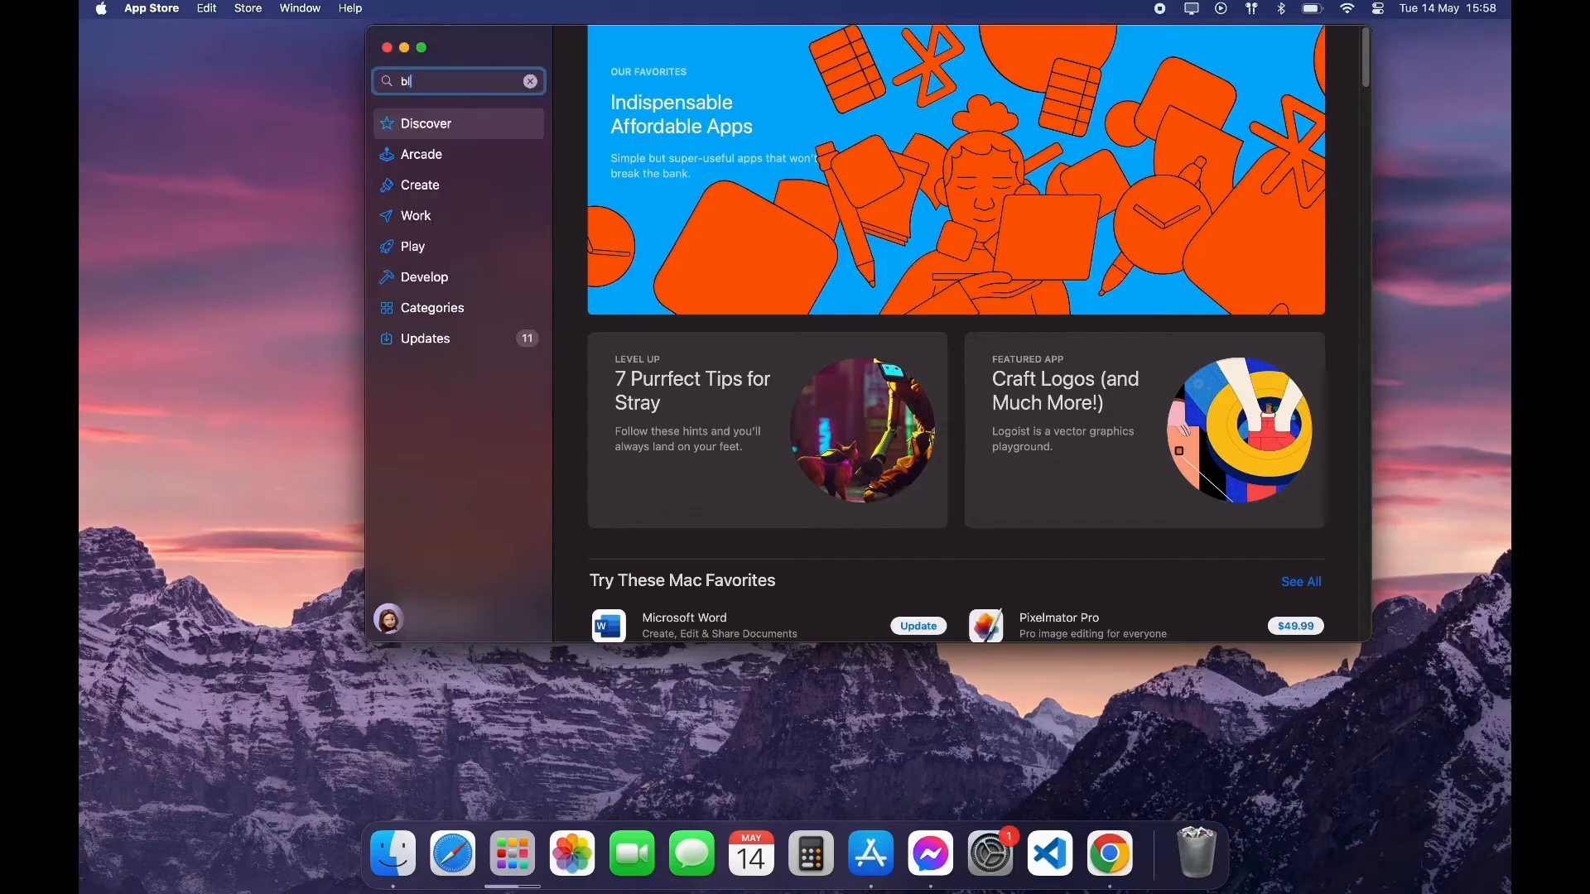
type("link")
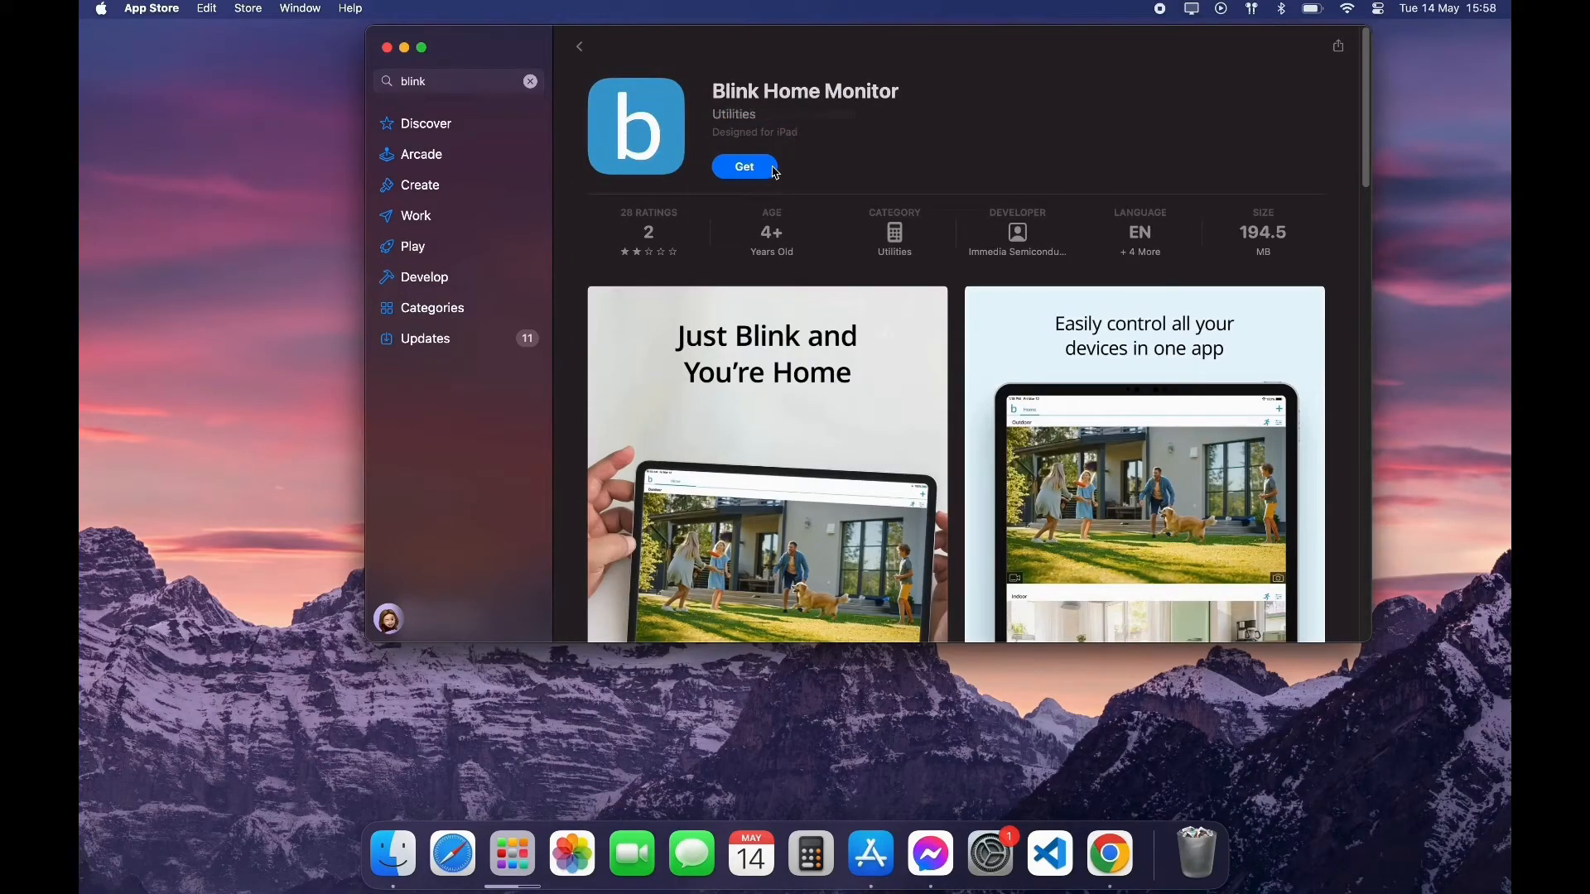
- Get and install Blink Home Monitor, then open it once downloaded
left_click(744, 167)
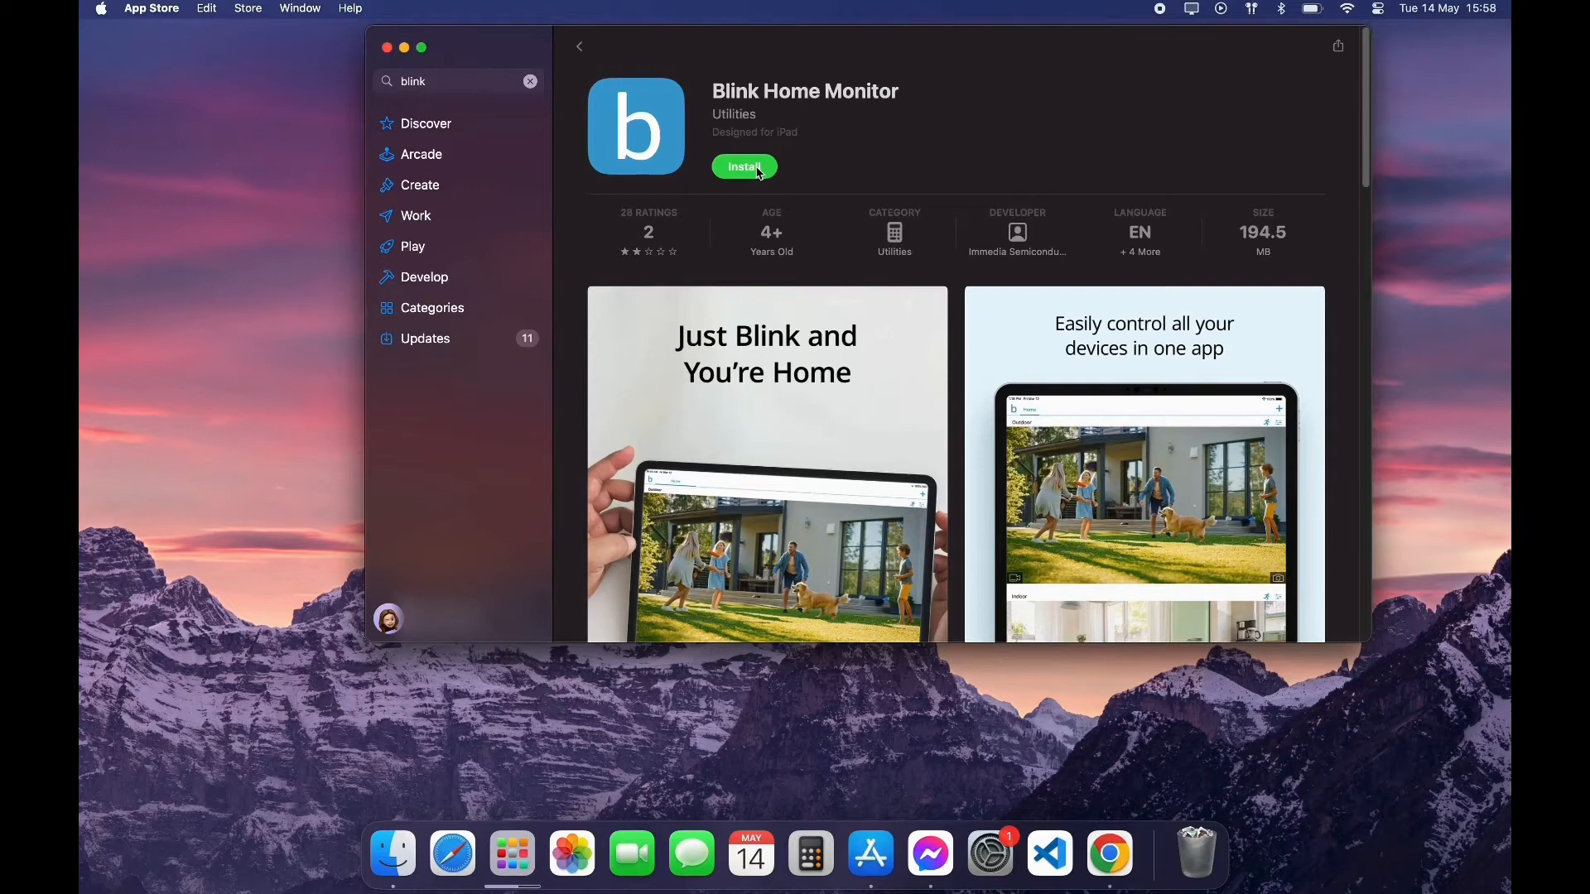
left_click(744, 167)
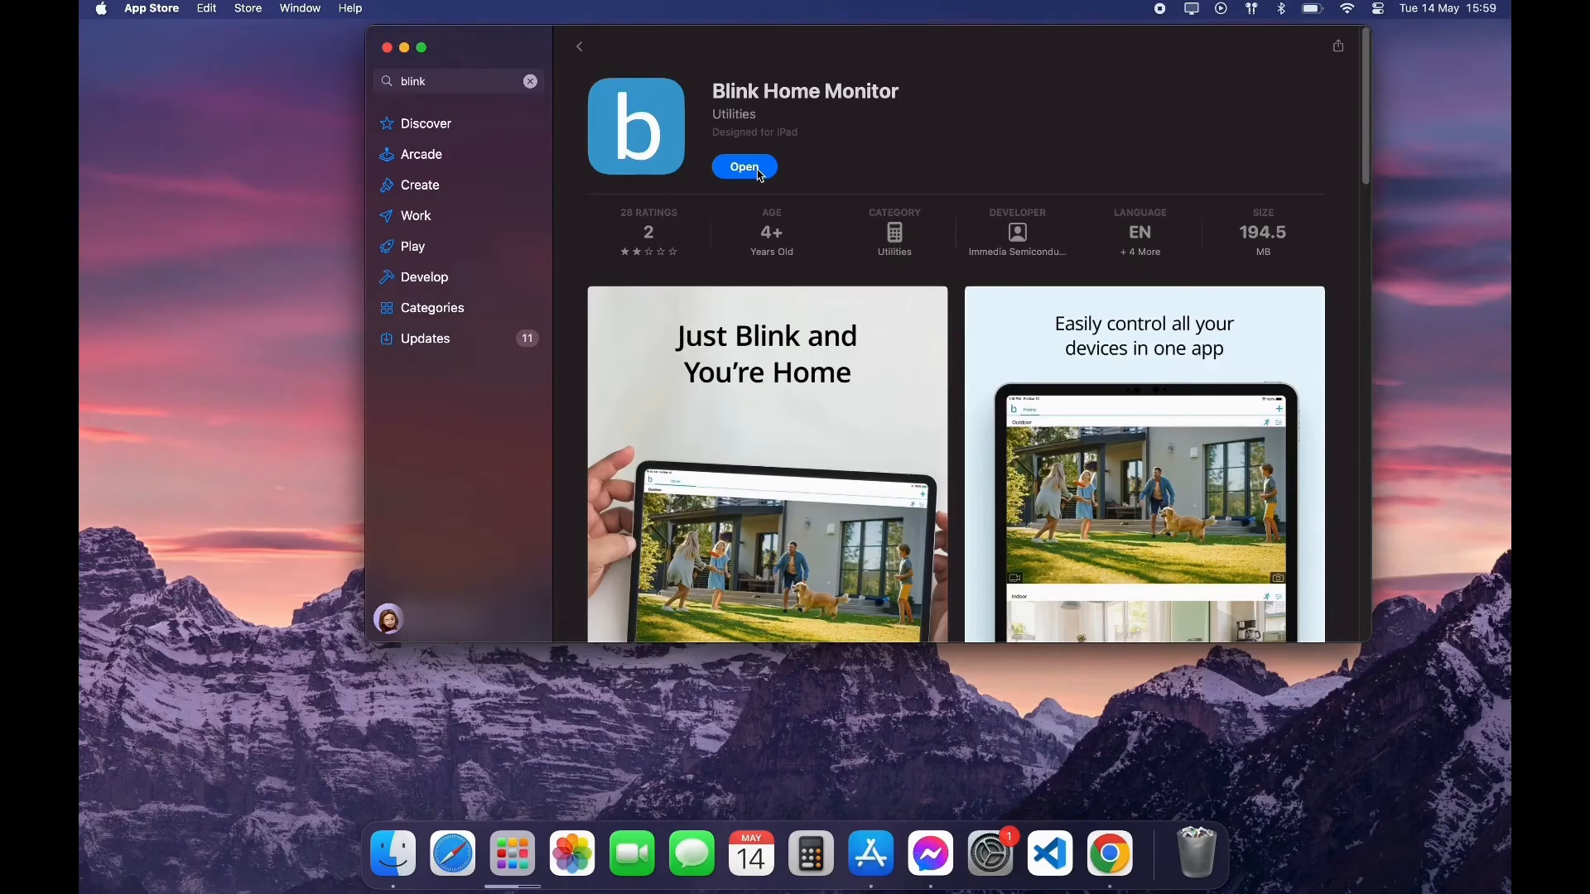
left_click(743, 167)
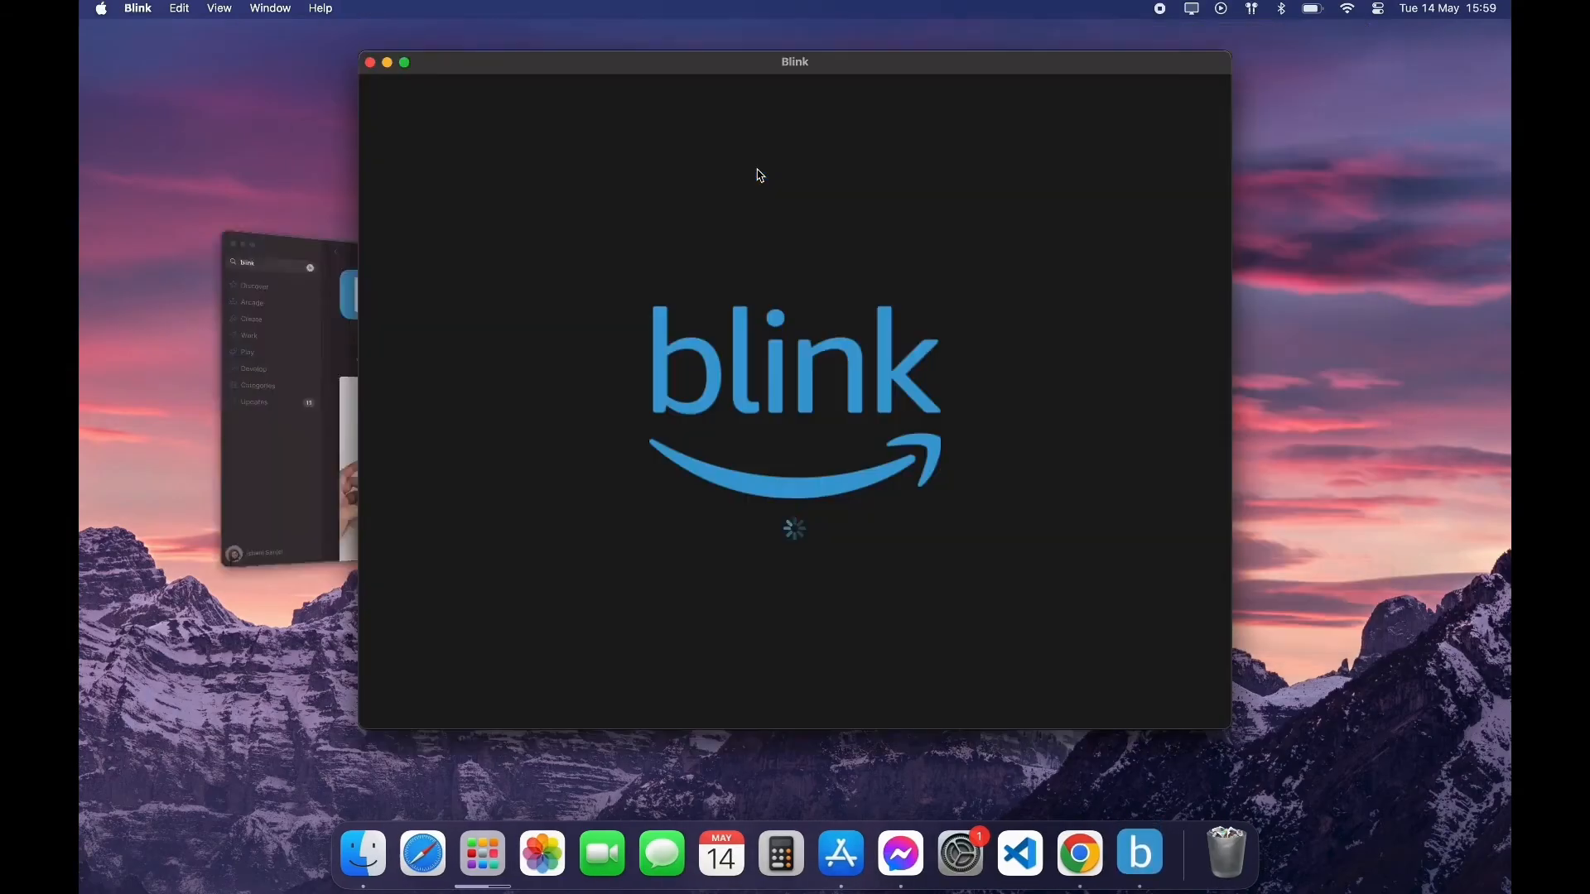